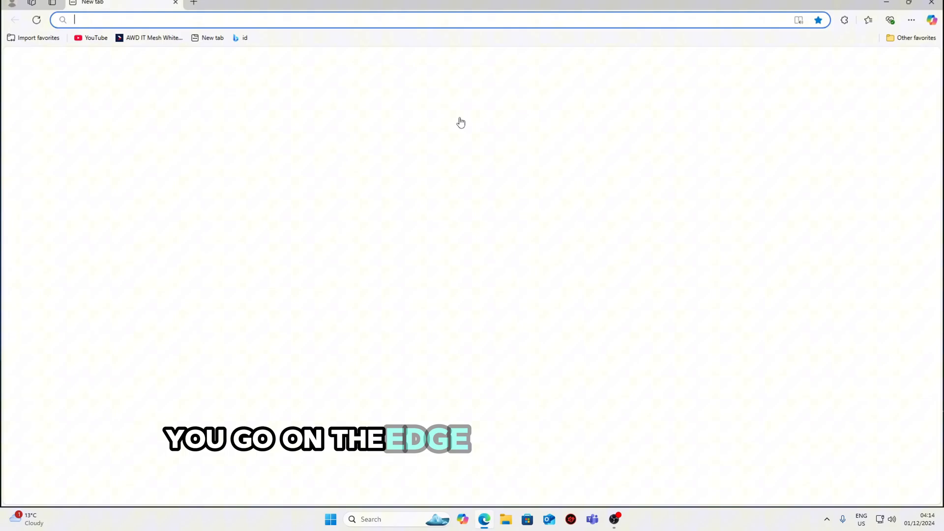
- Enter discord.gg/ in the Edge address bar and follow the discord.gg/zylo invite suggestion
text(discord)
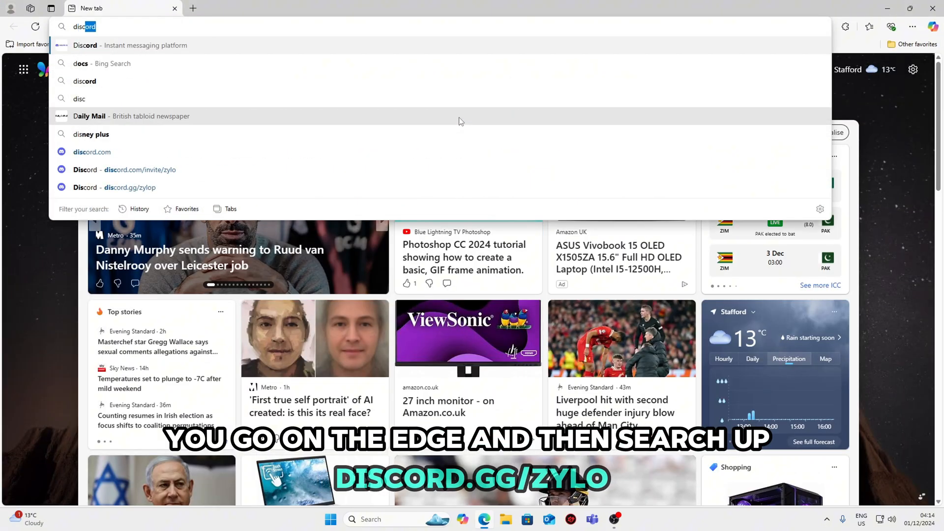
text(discord.gg/)
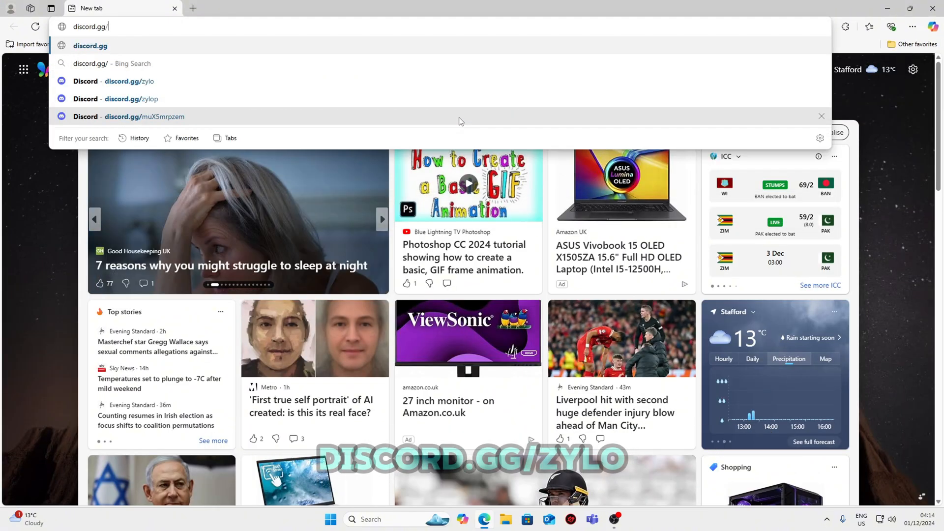
click(128, 81)
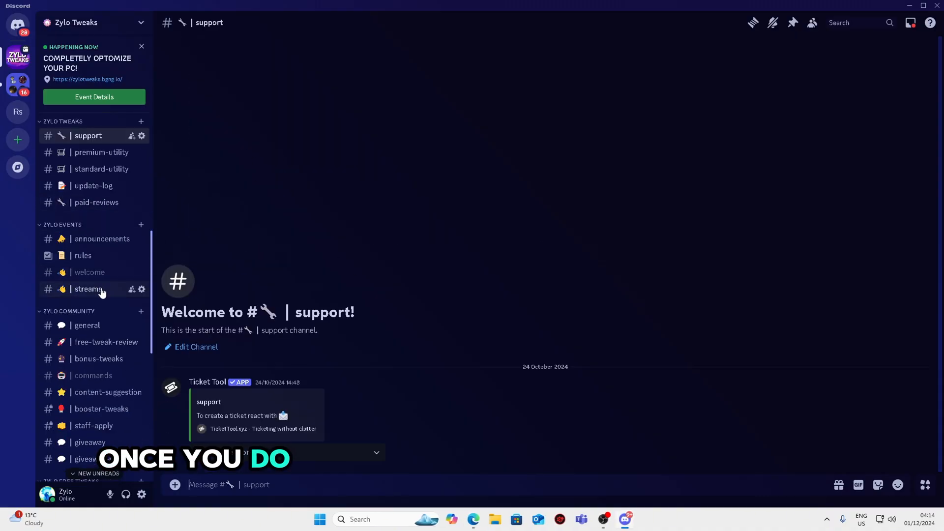
- Browse the Discord channels, then search Edge for nvidia profile inspector
scroll(down, 3)
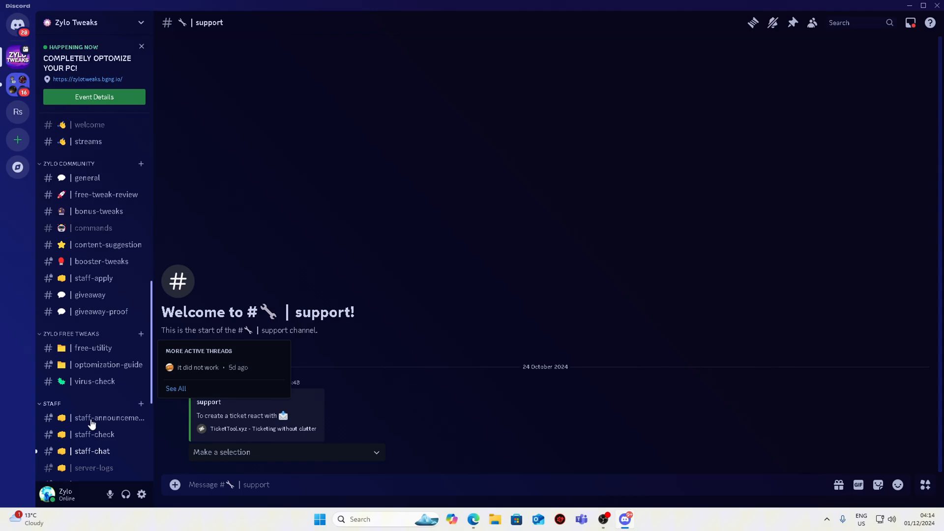
click(108, 364)
text(nv)
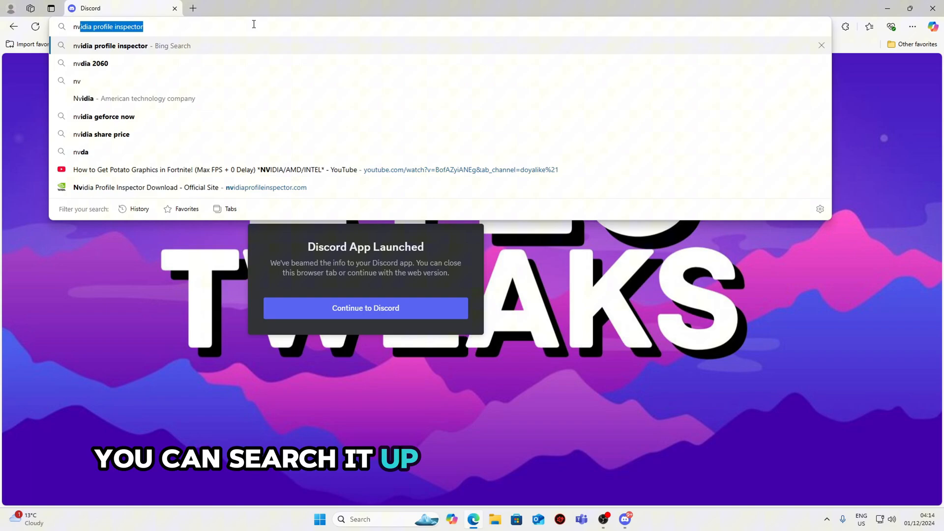
key(Return)
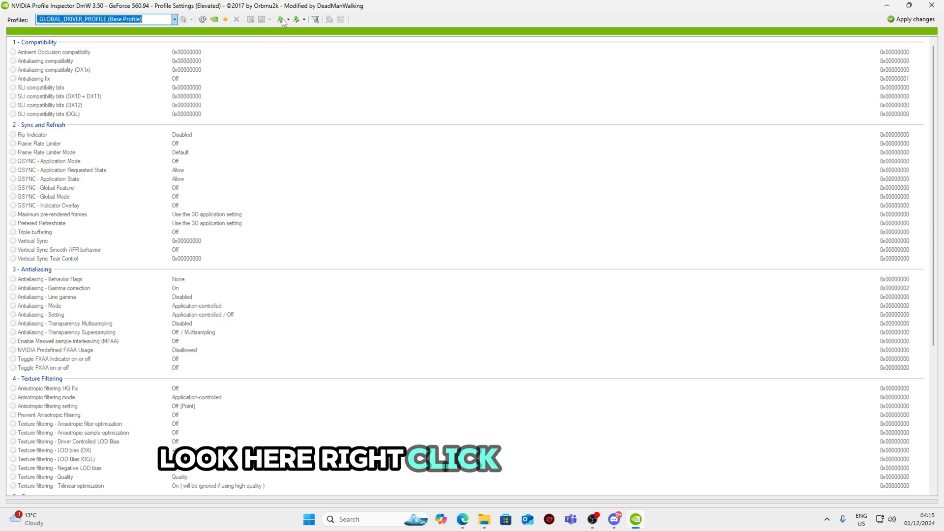
- Filter the profiles by 'fort' and select the Fortnite driver profile
text(fort)
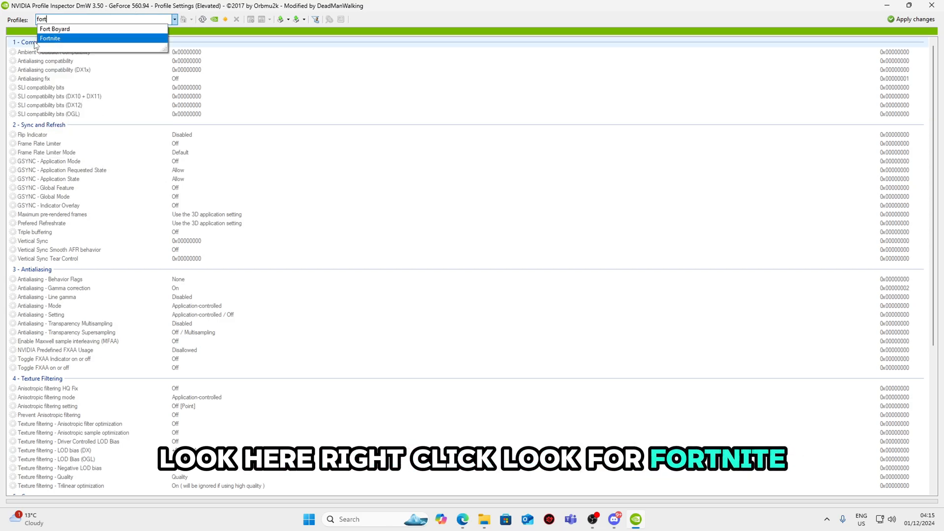
click(50, 39)
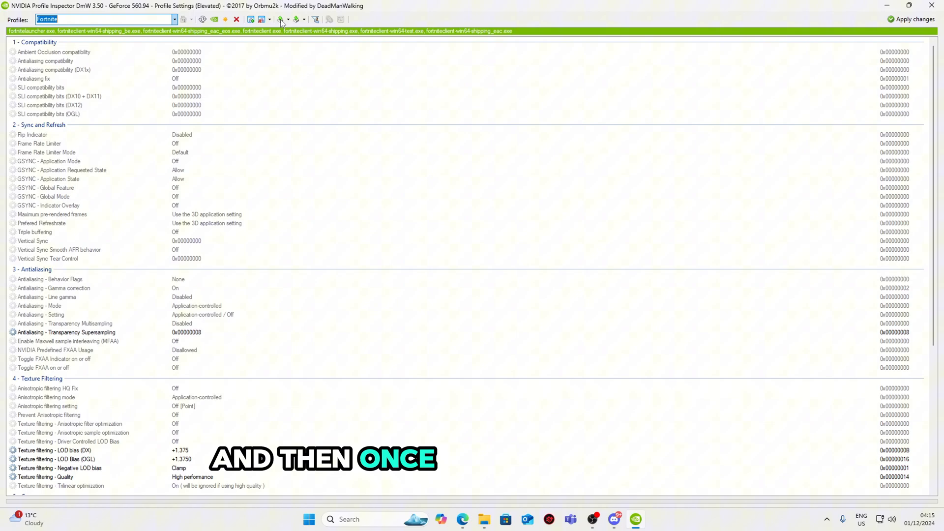
- Import the newest Zylo Fortnite .nip profile file from Downloads into the Fortnite profile
click(280, 19)
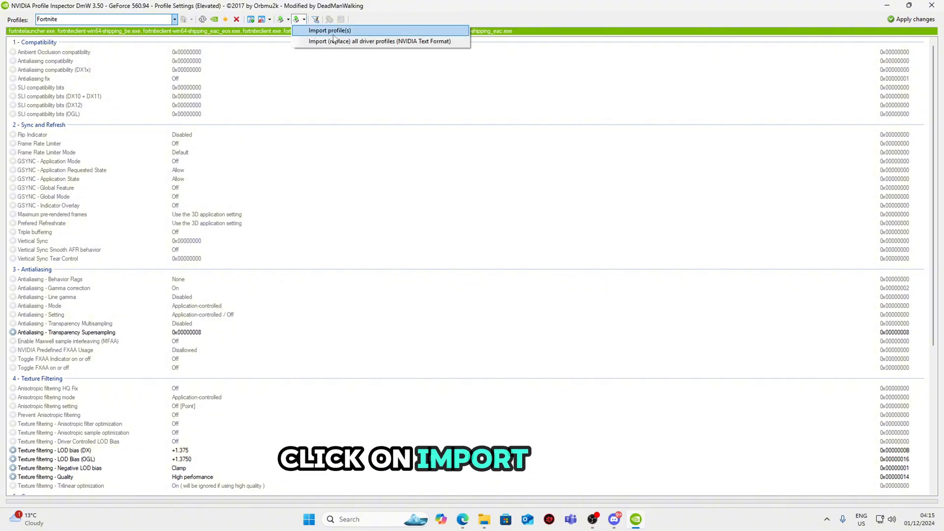
click(330, 31)
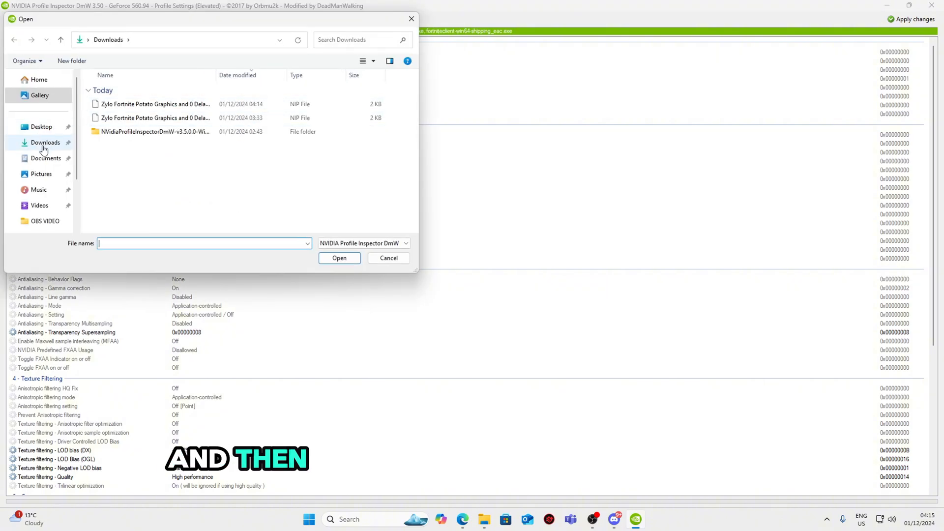
click(155, 103)
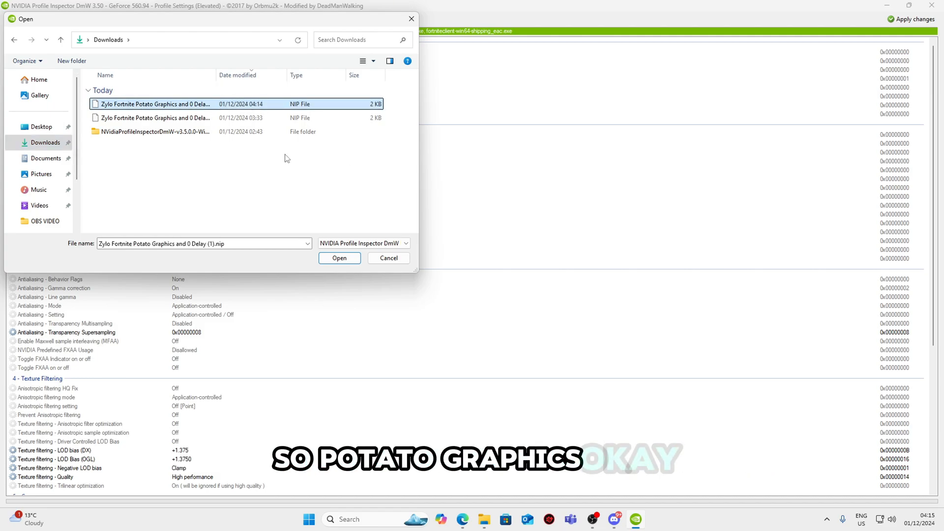
click(340, 258)
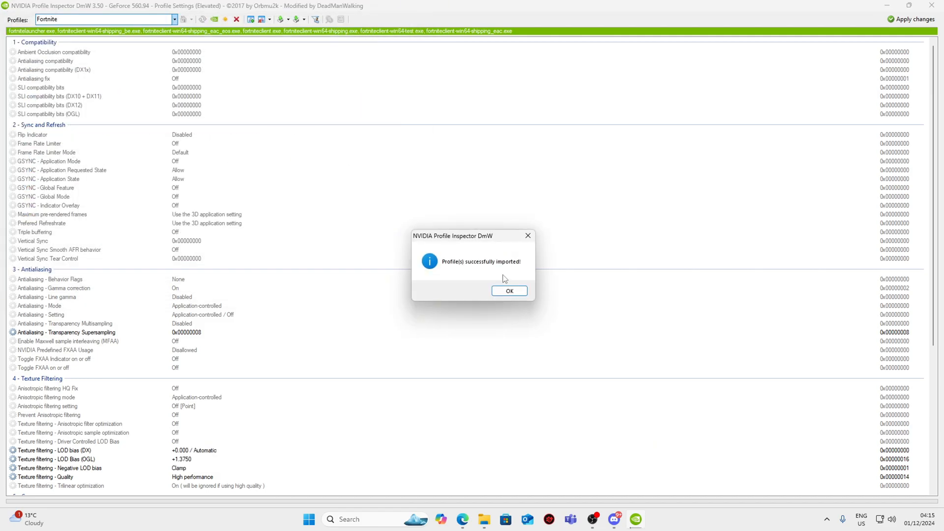
- Dismiss the import message, set LOD bias (DX) to +1.3750, and close the inspector
click(509, 292)
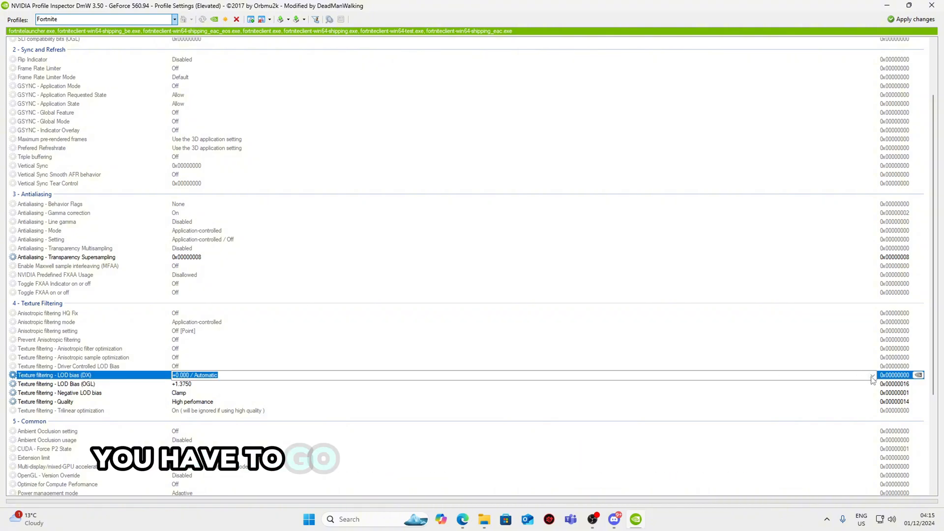
click(872, 374)
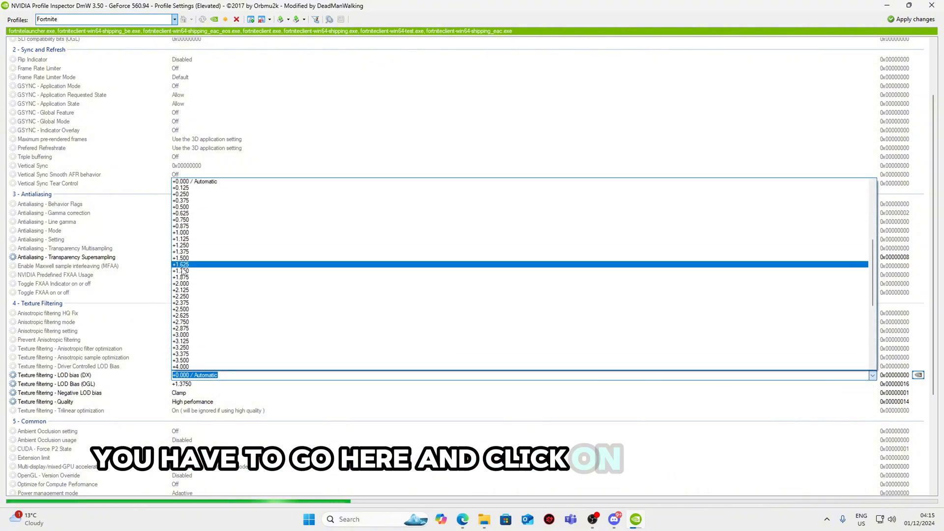
click(181, 253)
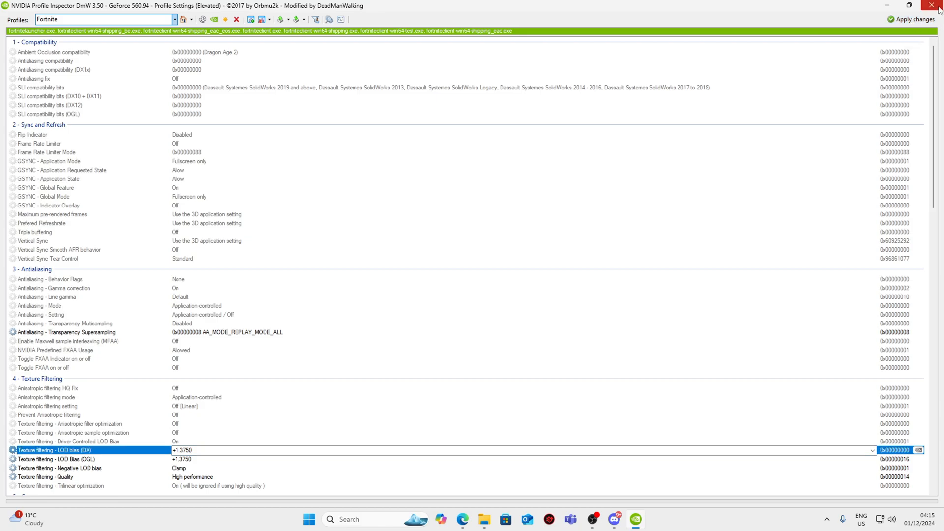
click(937, 6)
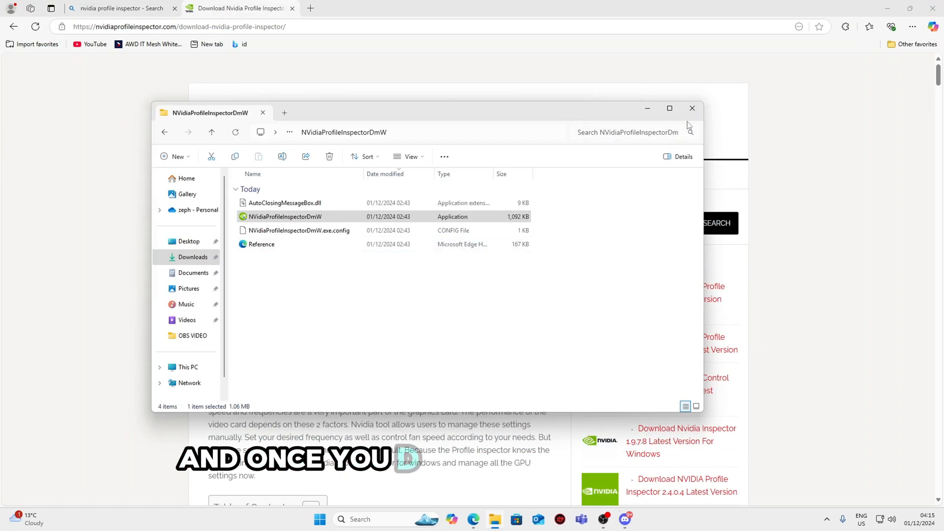
- Return to Discord's free-utility channel and follow its DOWNLOAD link out to the Rekonise site
click(624, 519)
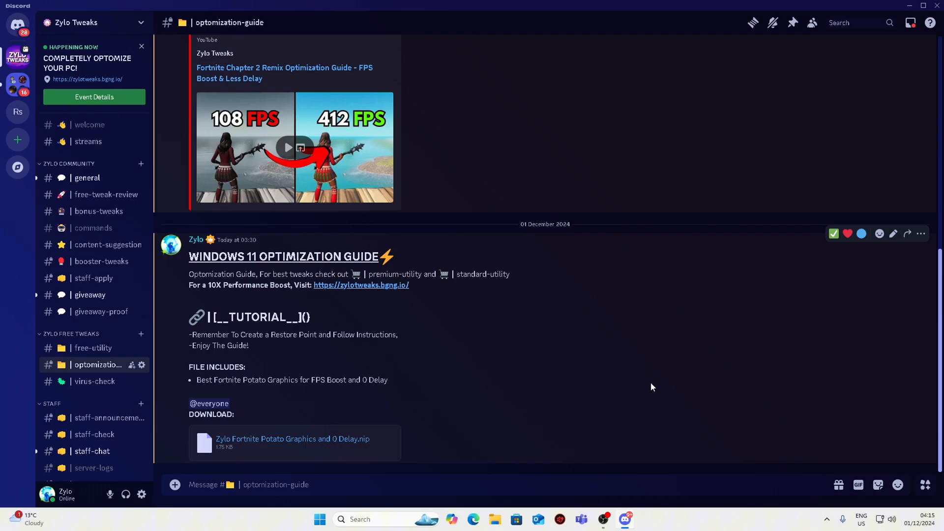
click(92, 349)
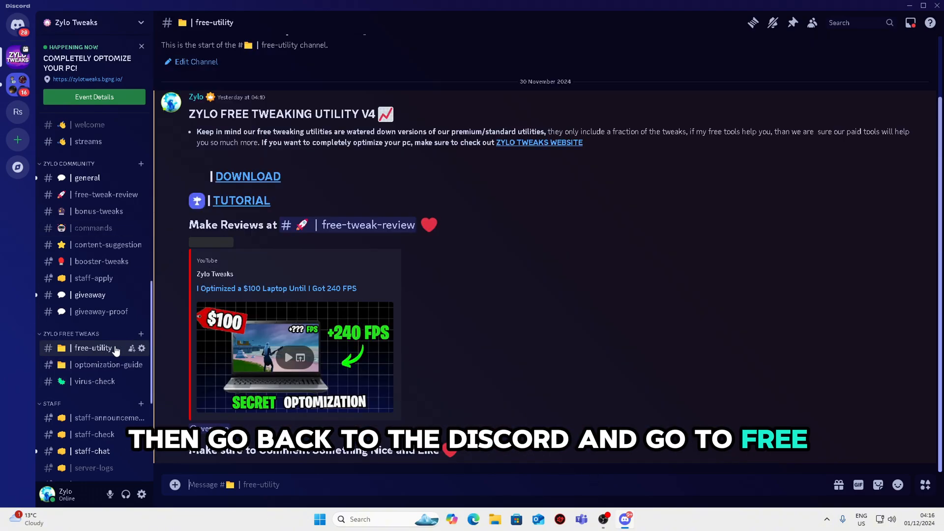
click(247, 176)
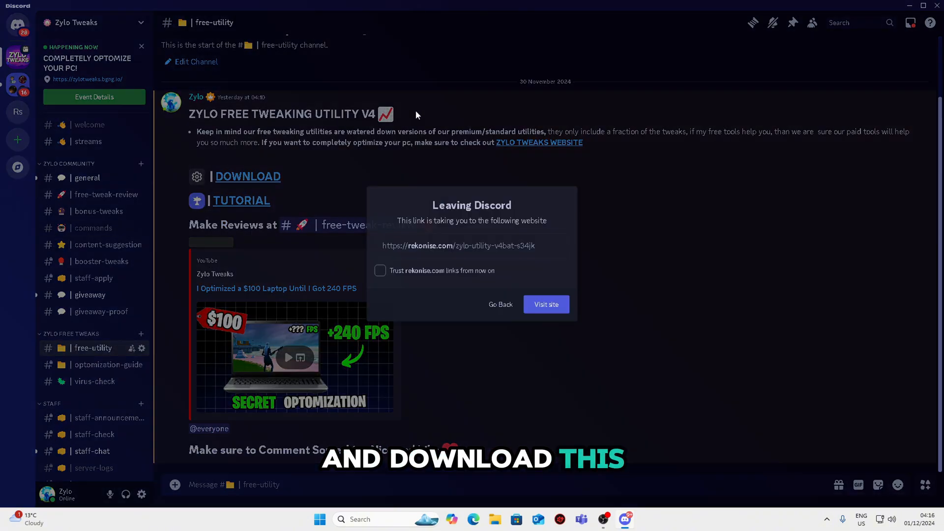
click(545, 304)
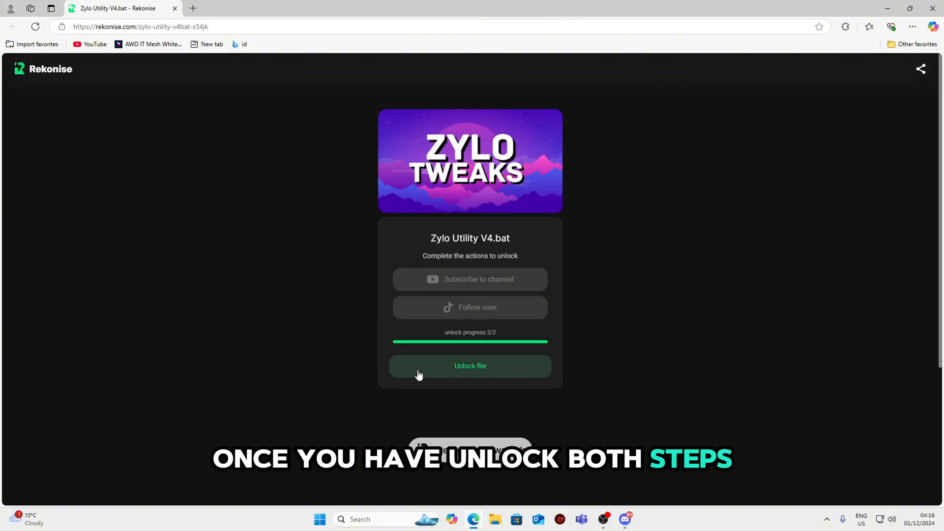
- Unlock Zylo Utility V4.bat on Rekonise and start its download
click(470, 366)
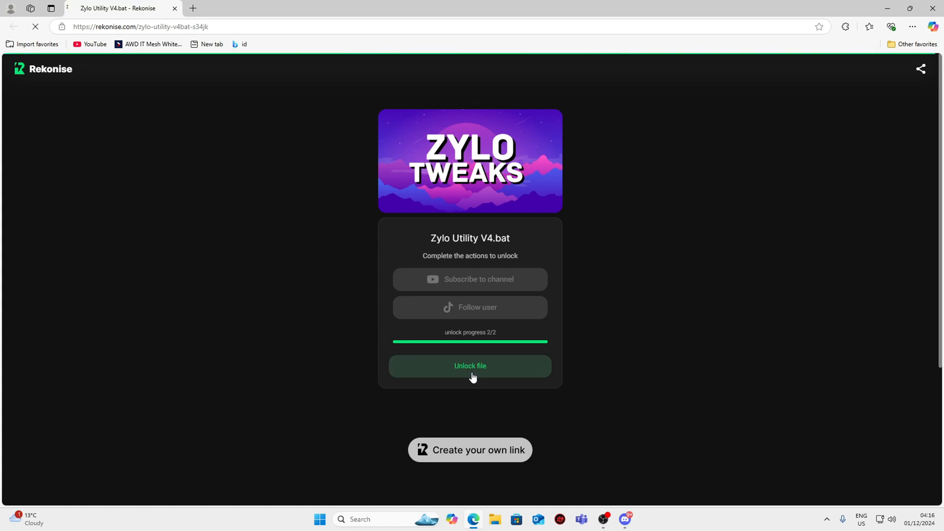
click(471, 366)
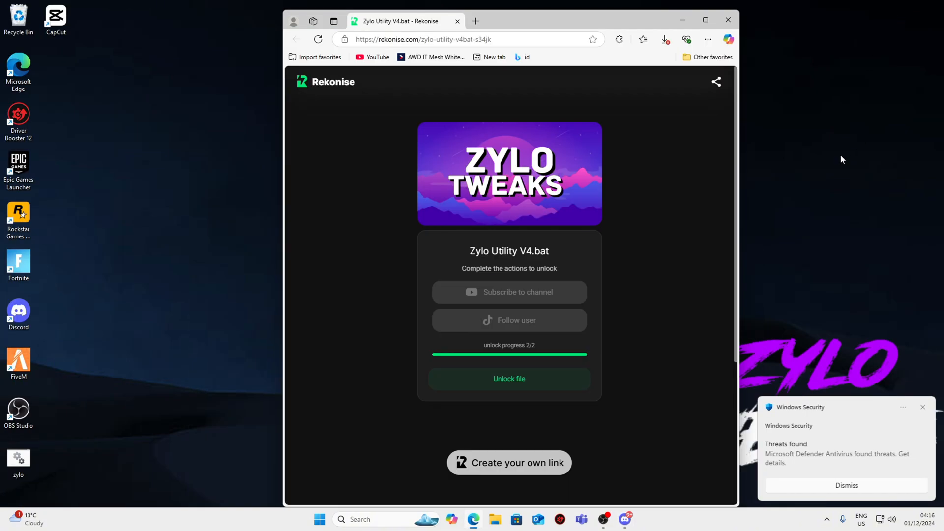
- Keep the flagged Zylo Utility V4 (1).bat download from Edge's downloads list
click(665, 40)
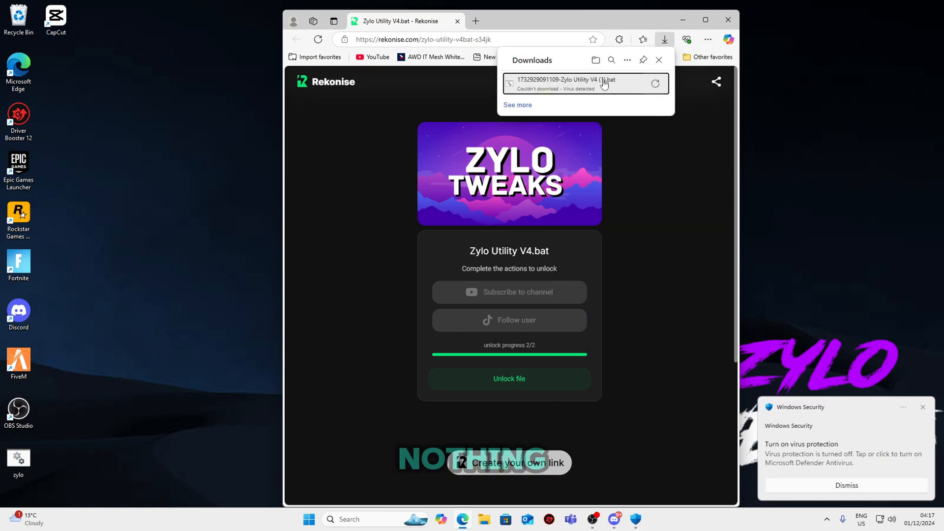
click(655, 84)
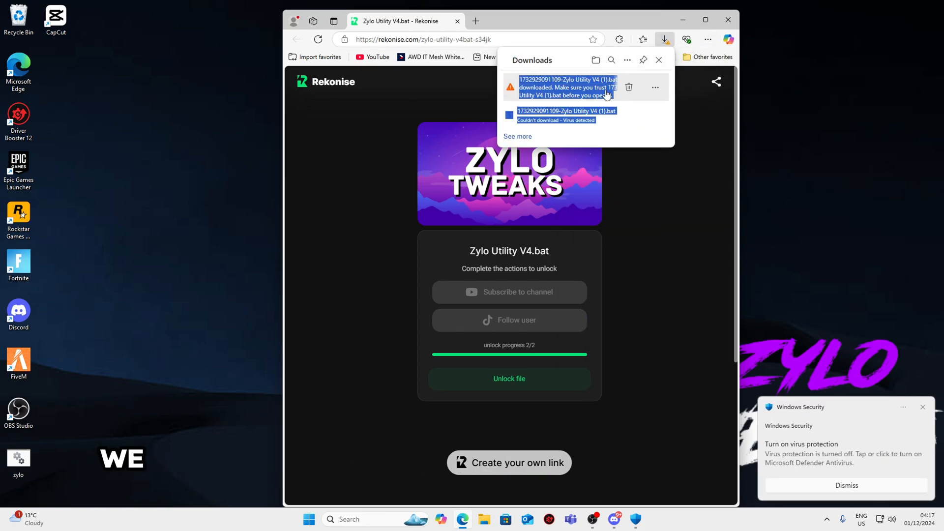
click(655, 87)
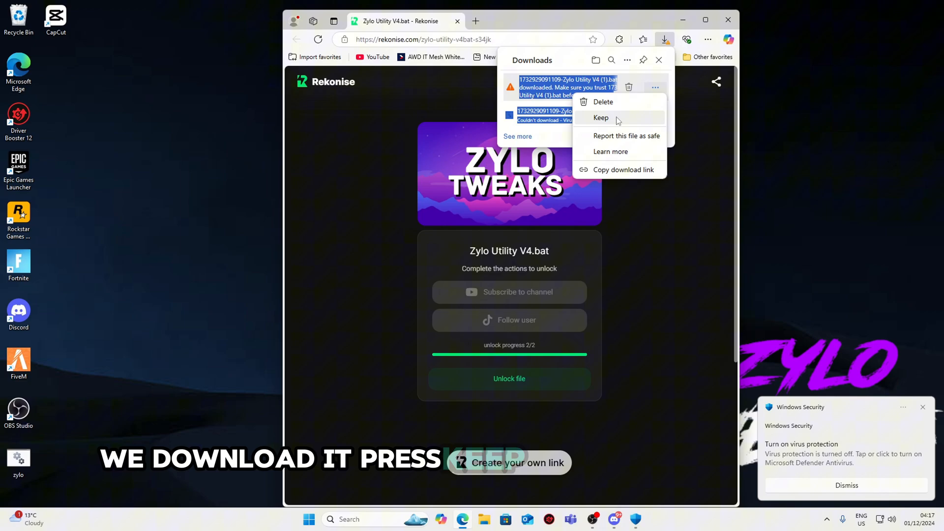
click(600, 117)
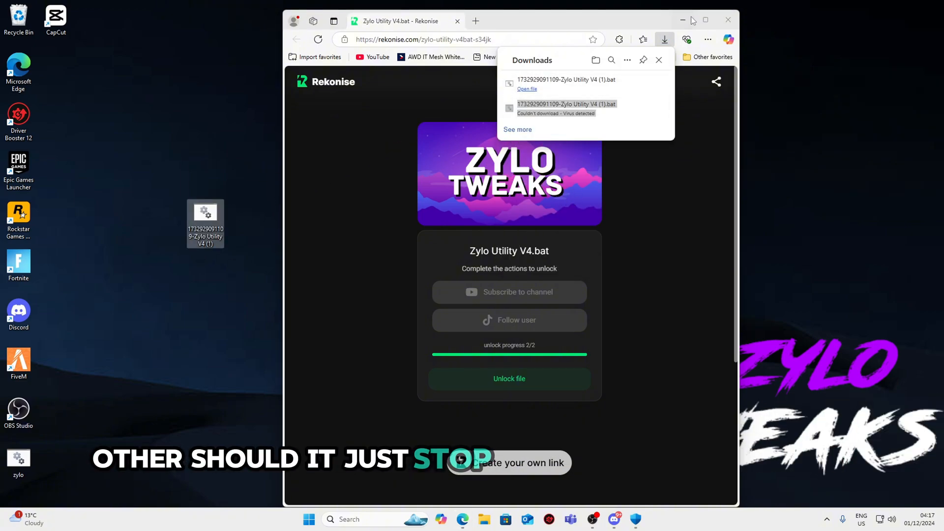
- Show the desktop and view the batch file's script down to its registry tweak commands
click(727, 20)
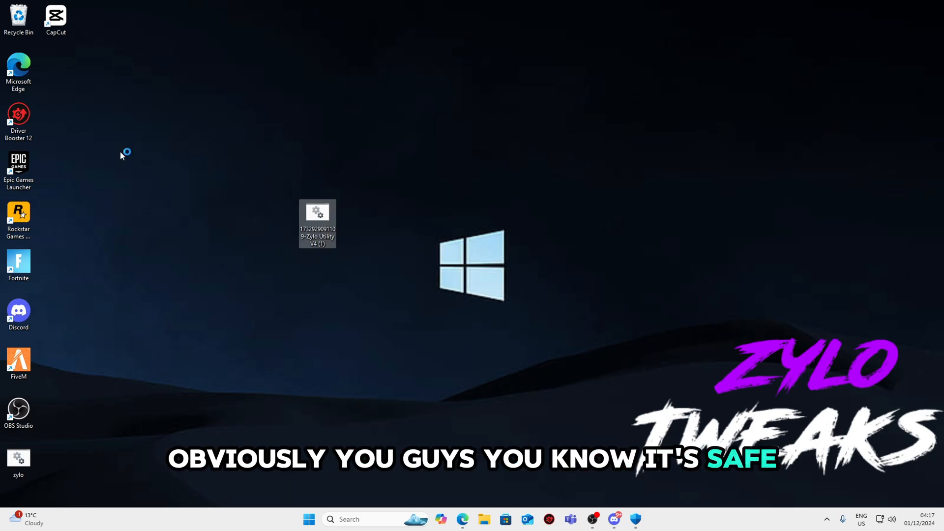
double_click(317, 223)
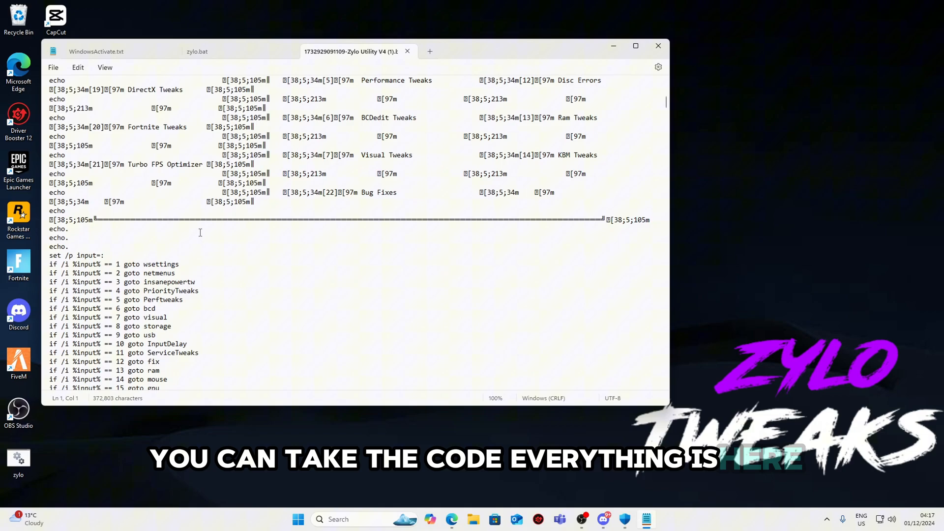
scroll(down, 3)
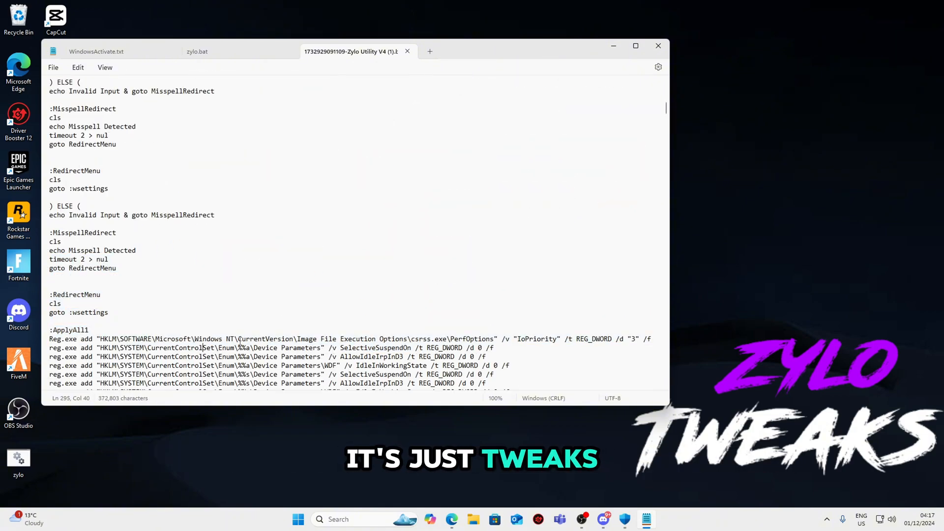
- Run the Zylo batch file from the desktop as administrator
right_click(318, 223)
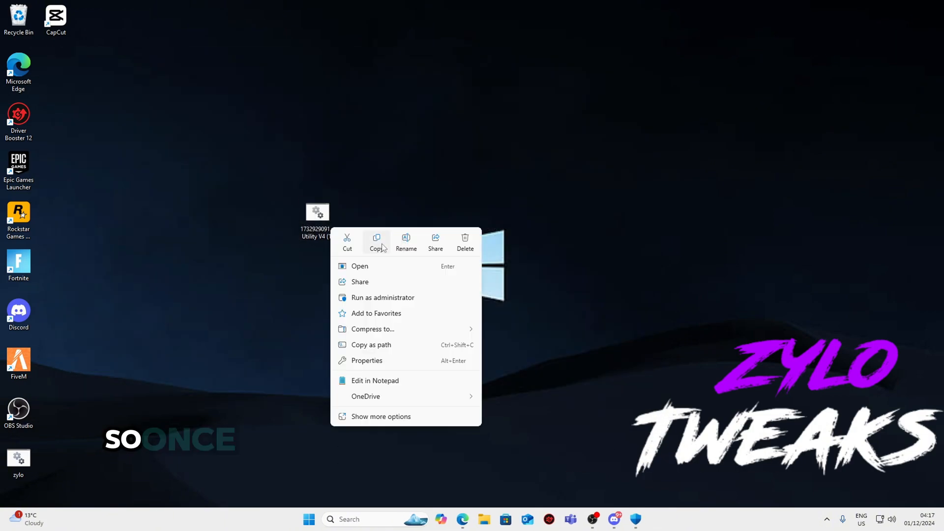
click(382, 297)
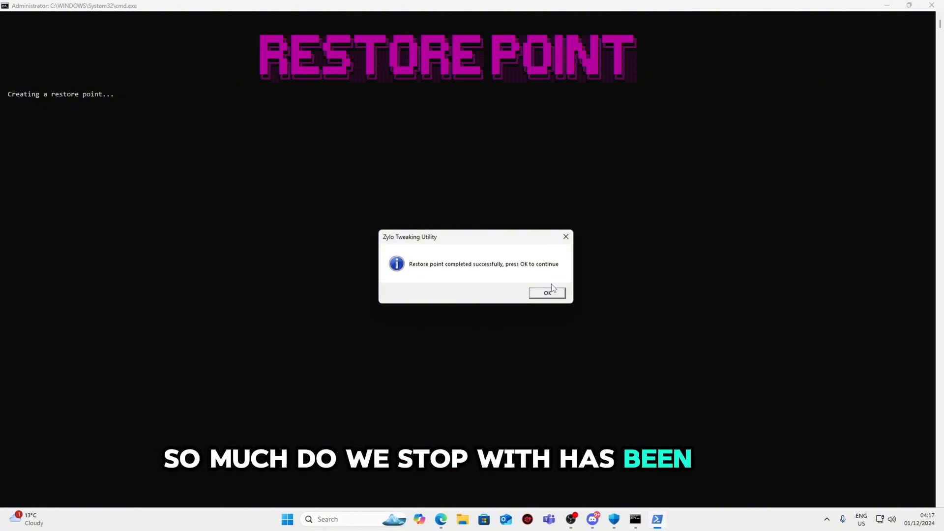
- Acknowledge the restore point, enter the Advanced Windows Settings section and apply all tweaks with M
click(547, 293)
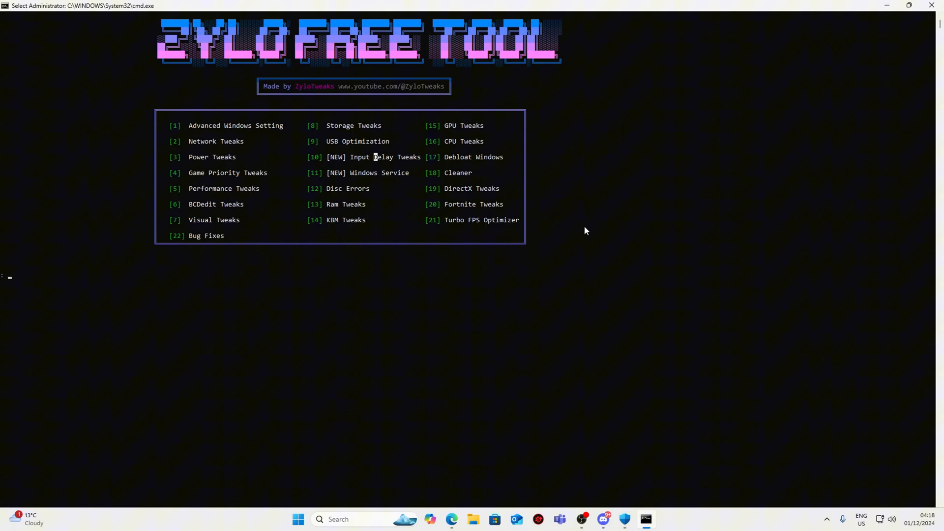
text(12)
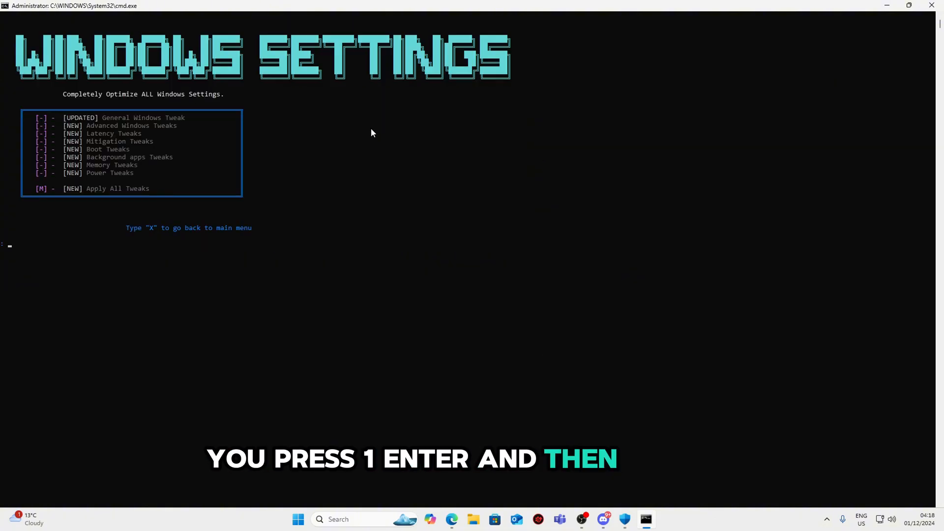
text(m)
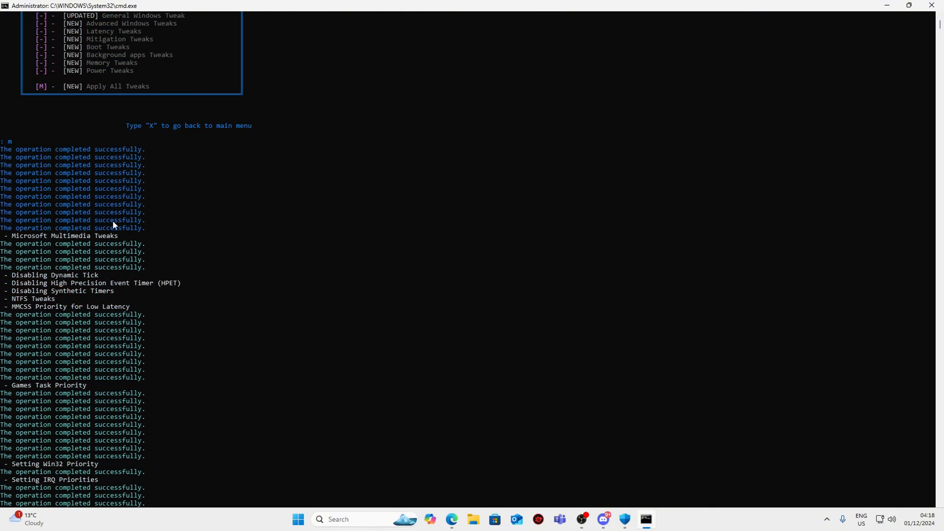
scroll(down, 3)
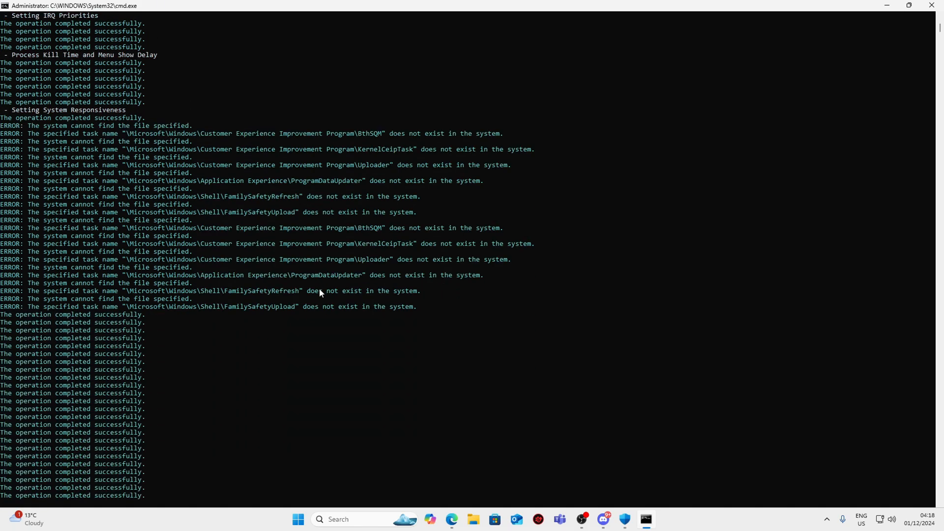
scroll(down, 3)
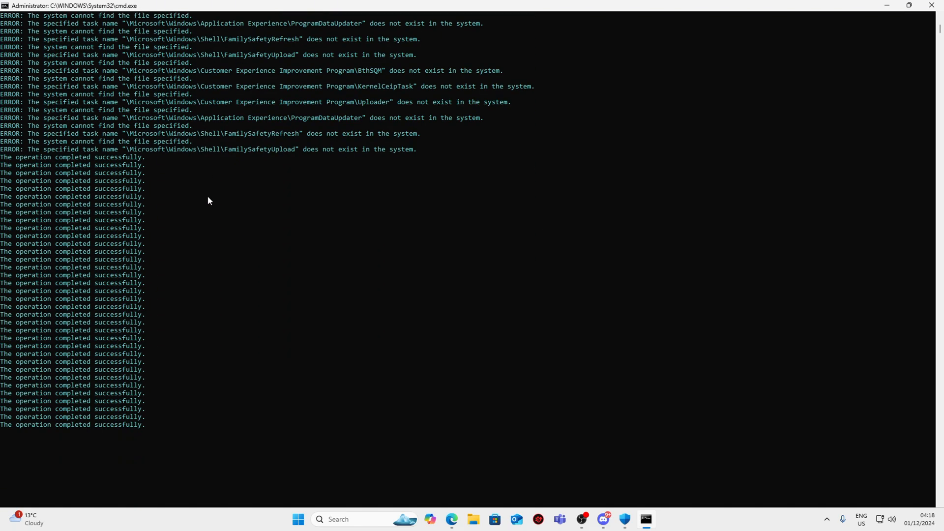
scroll(down, 3)
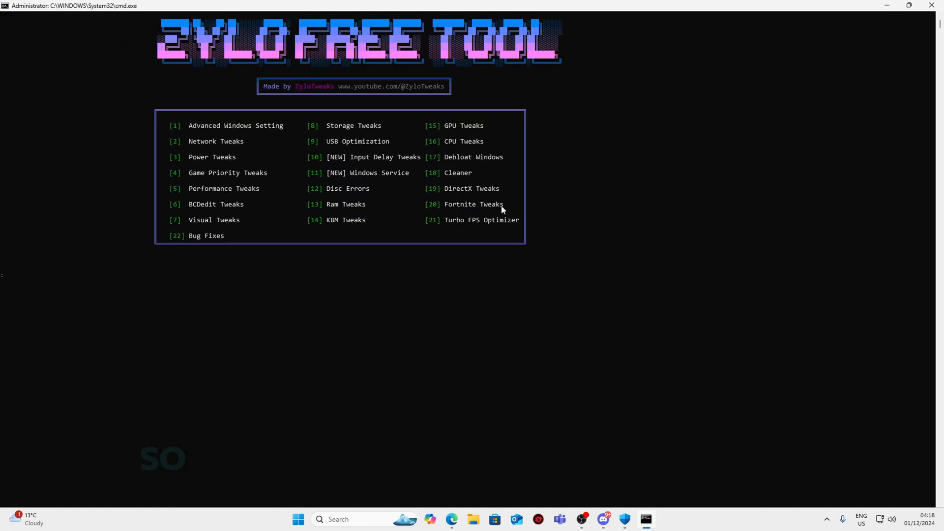
mouse_move(482, 128)
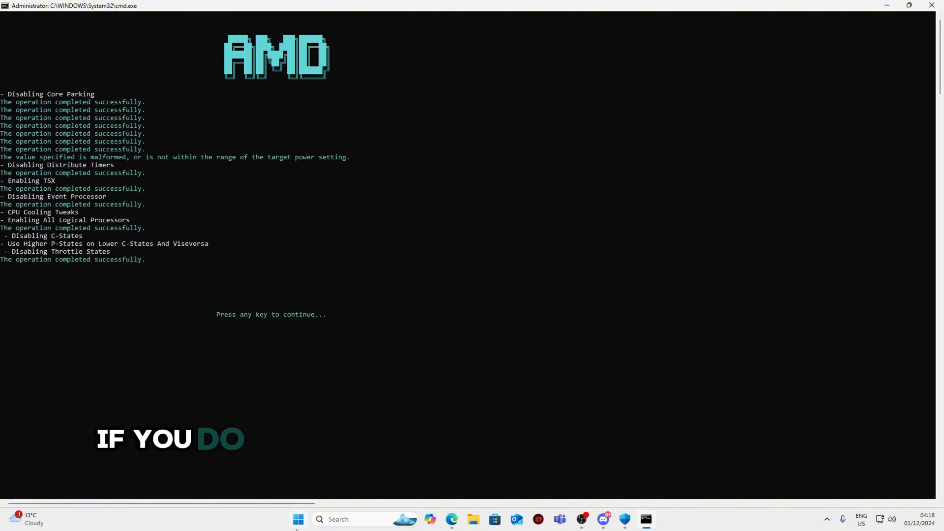
- Bring up Task Manager's Performance view showing the Ryzen 5 3600
click(297, 519)
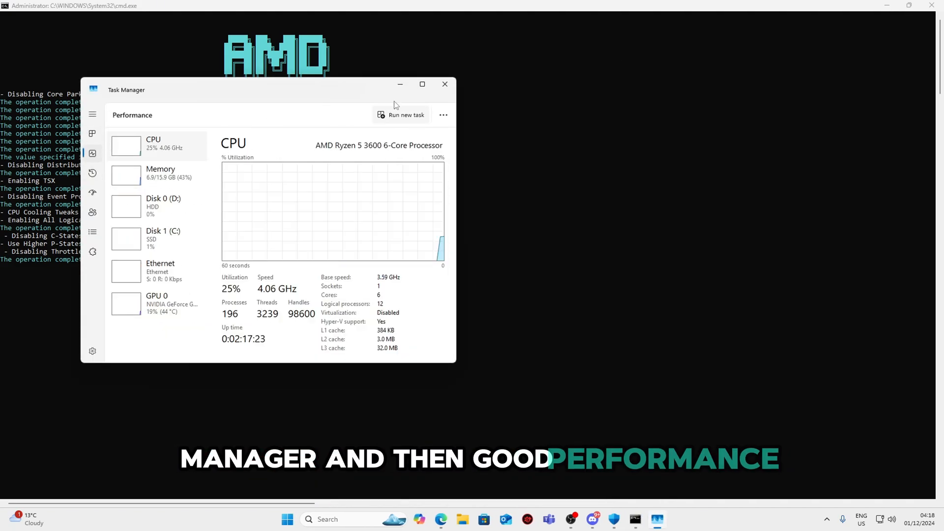
- Review CPU and GPU 0 (GTX 1660 Ti) usage in maximized Task Manager, then close it
click(422, 83)
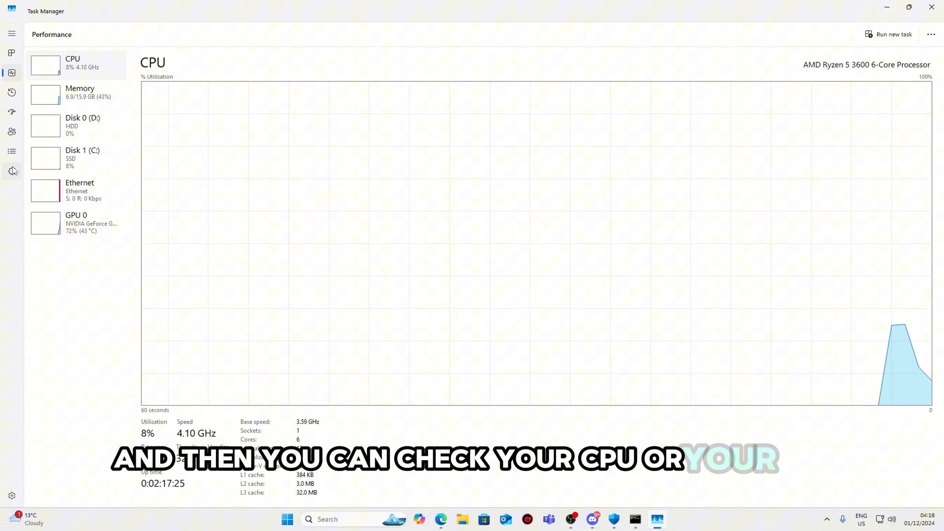
click(76, 223)
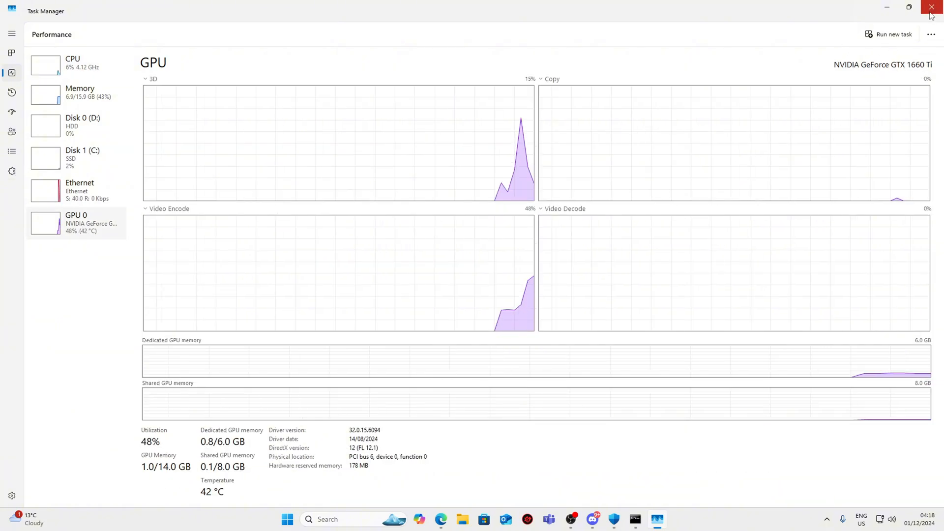
click(931, 7)
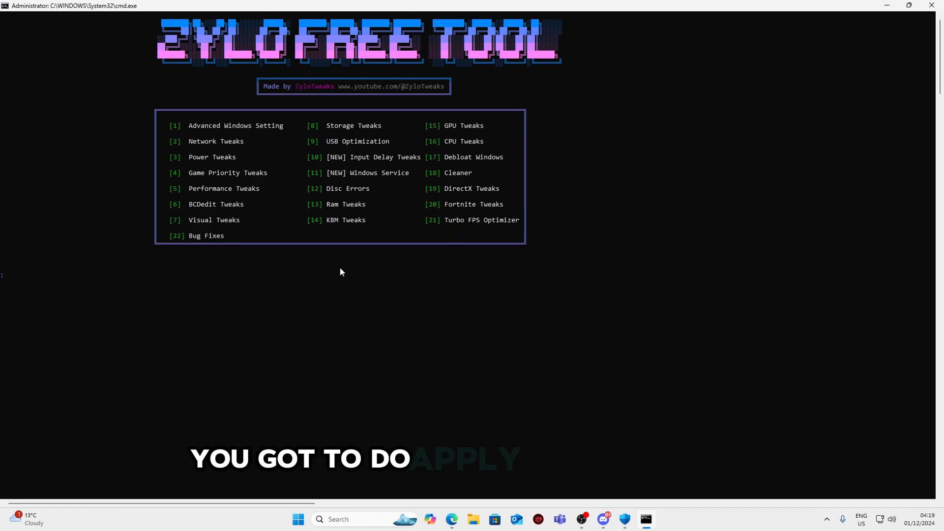
mouse_move(160, 252)
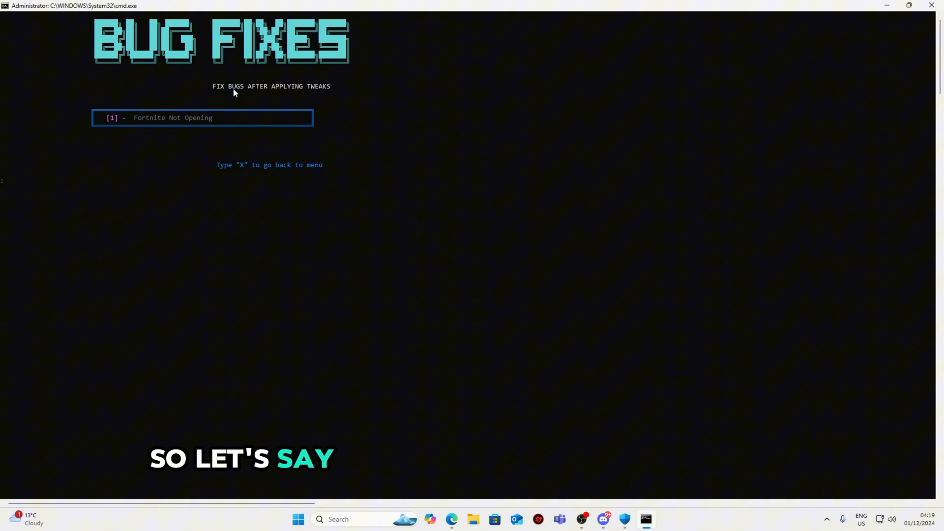
mouse_move(342, 99)
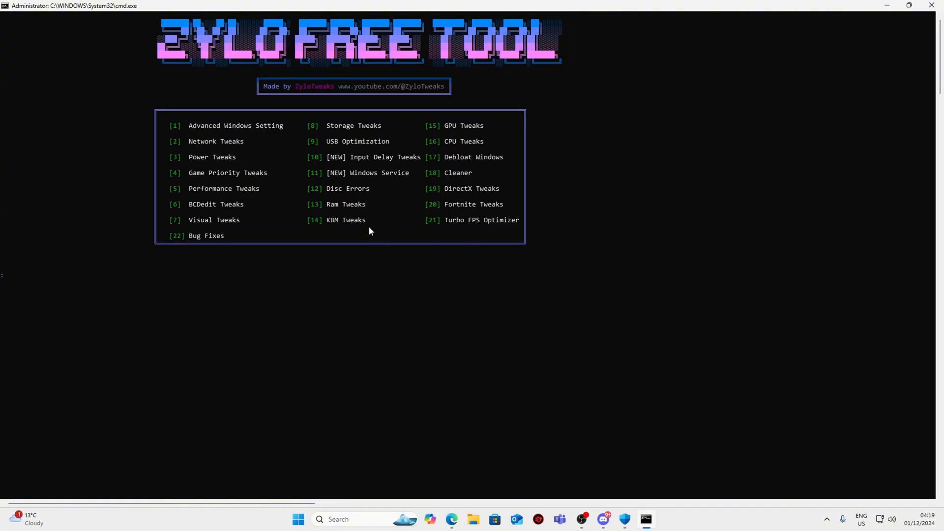
mouse_move(319, 228)
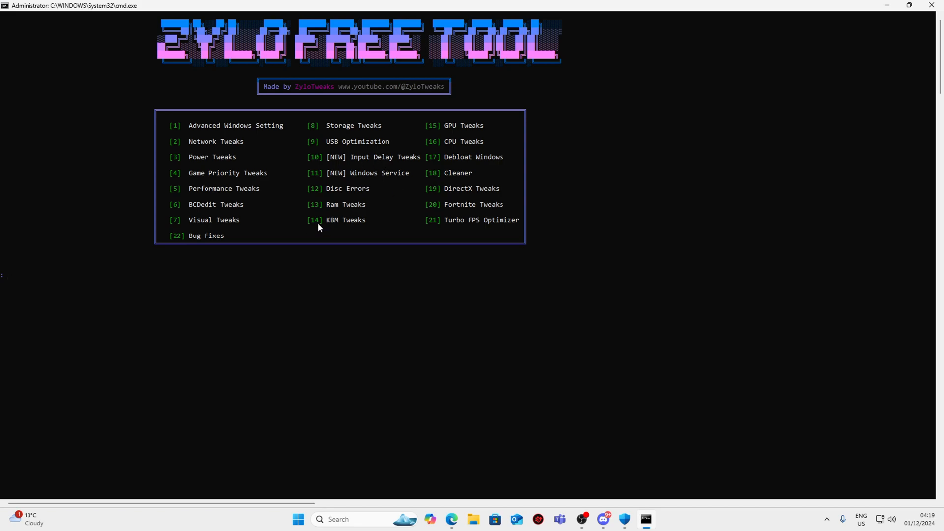
mouse_move(395, 240)
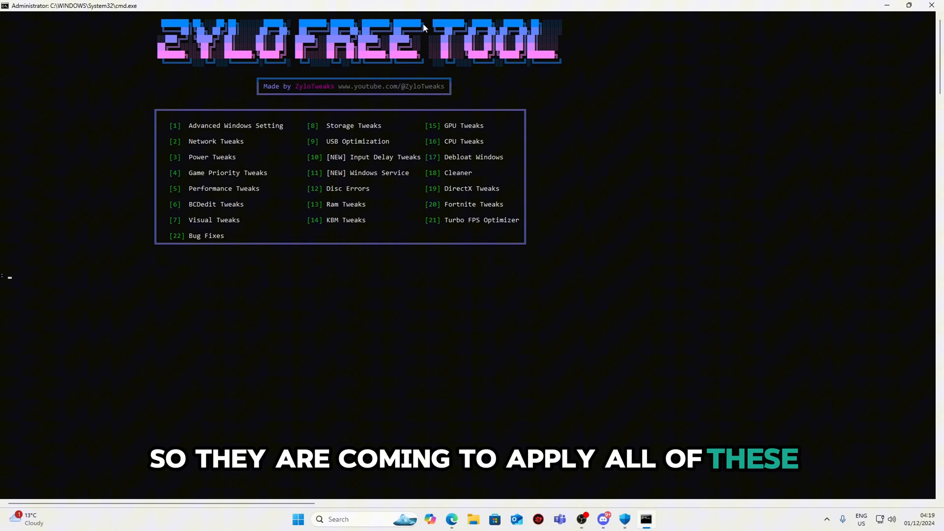
mouse_move(352, 356)
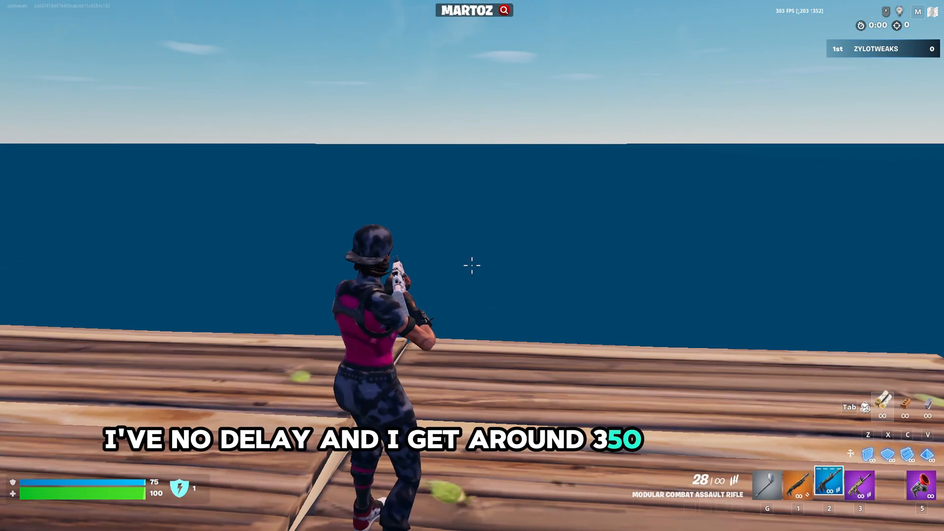
mouse_move(471, 266)
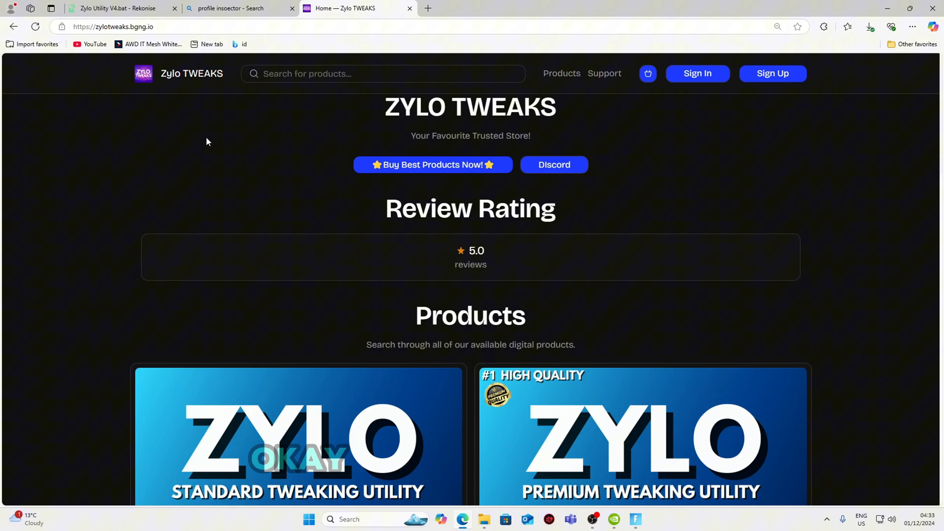
scroll(down, 3)
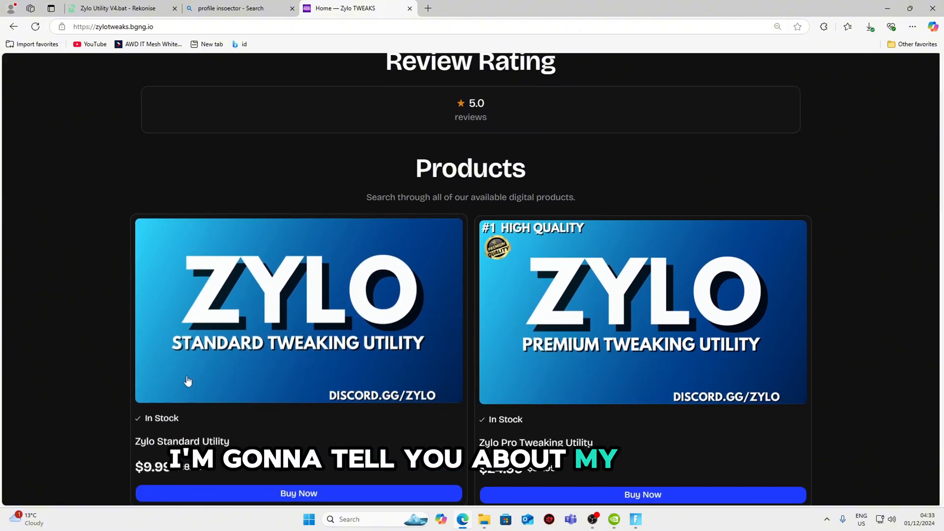
scroll(down, 3)
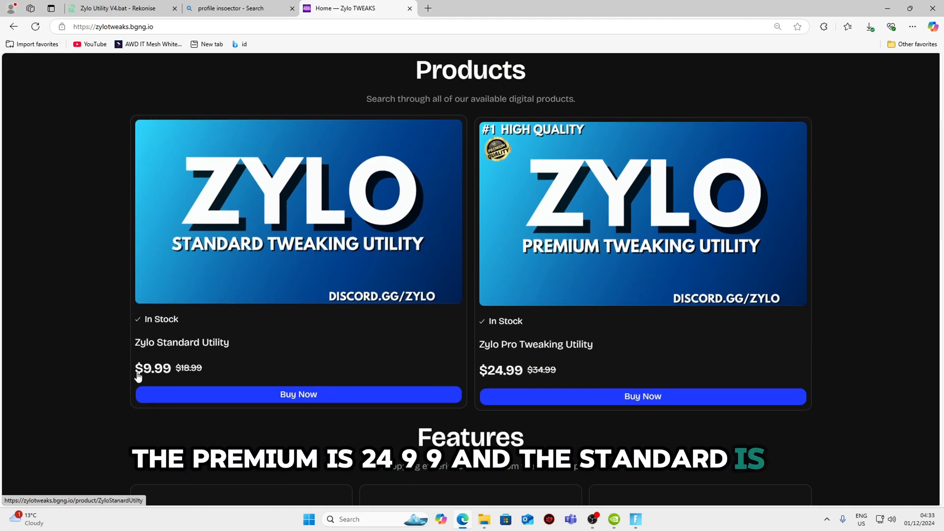
scroll(down, 3)
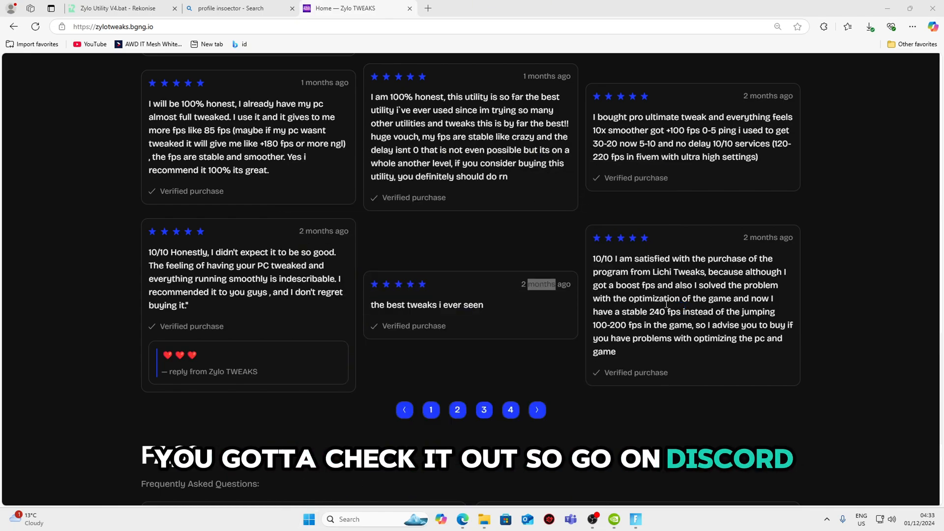
click(647, 520)
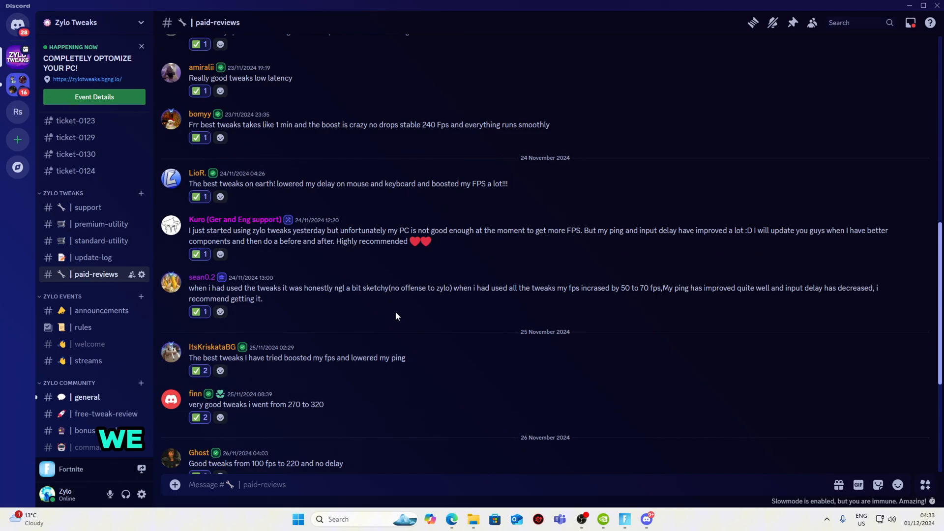
scroll(up, 3)
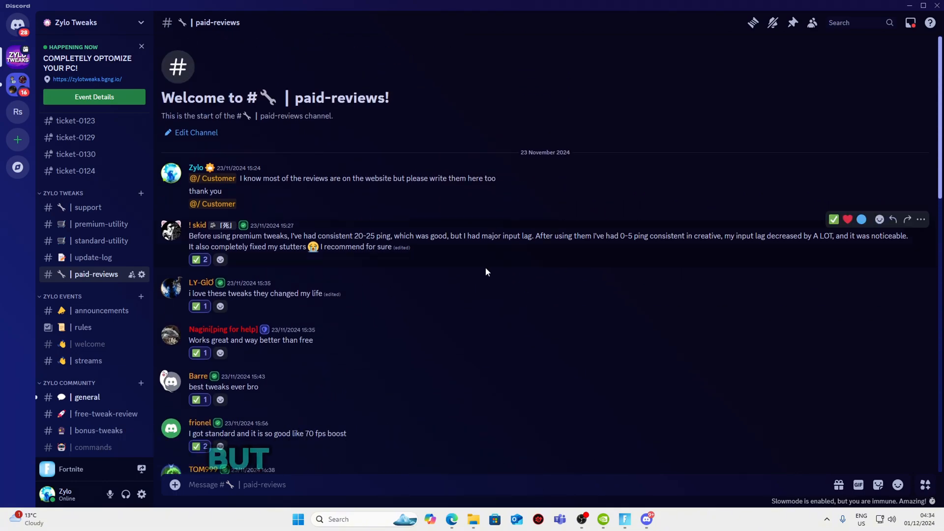
scroll(down, 3)
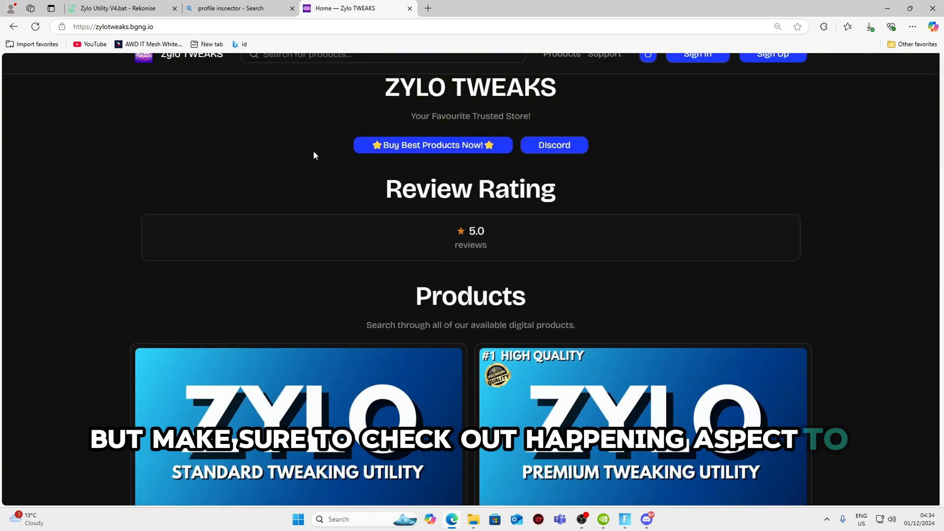
scroll(up, 3)
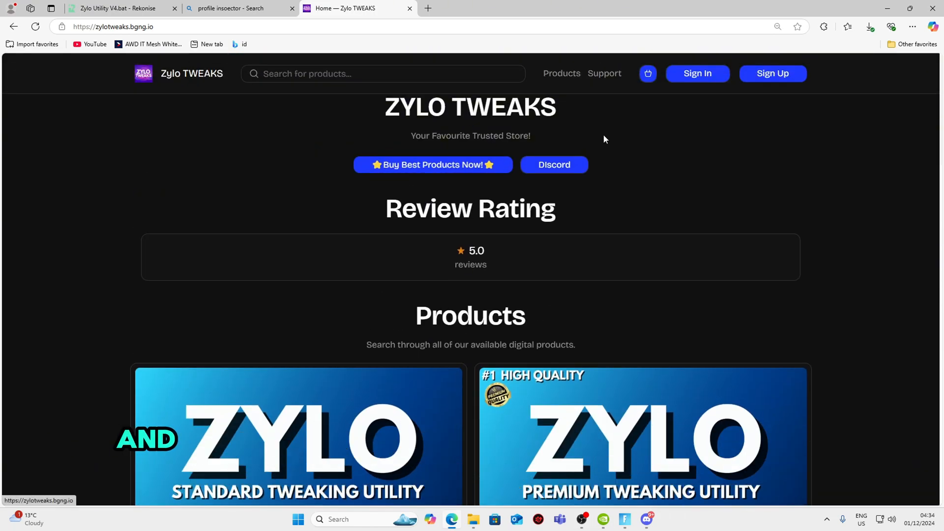